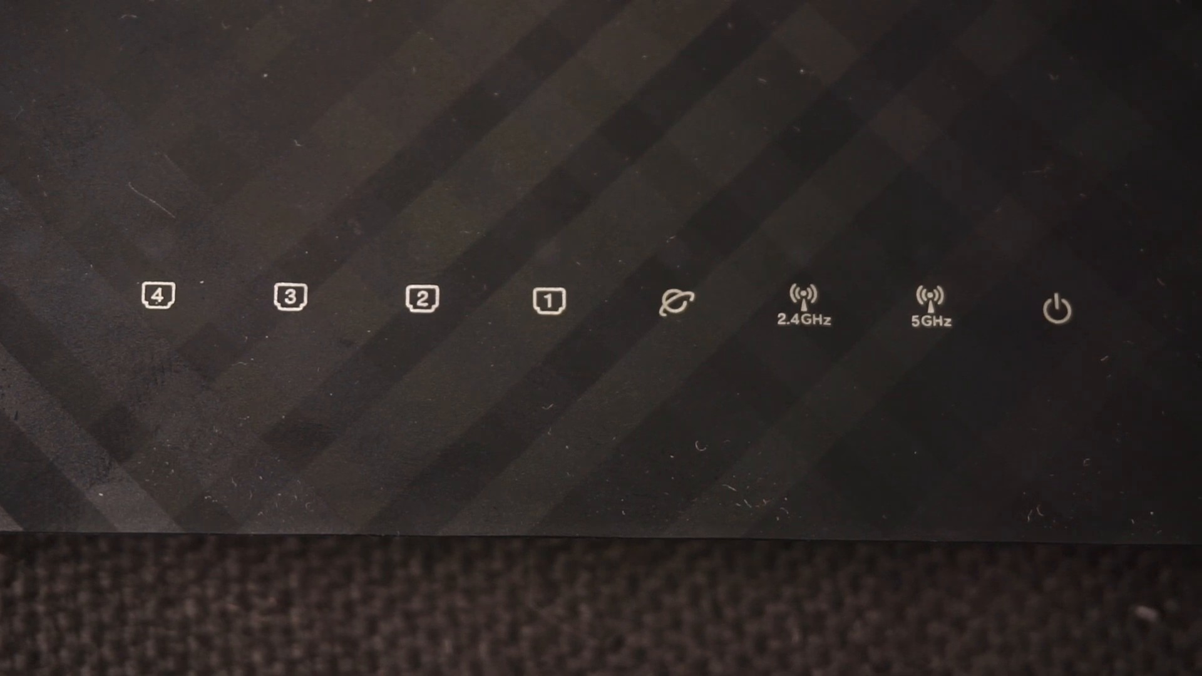
Step: Select the router's Wi-Fi network and join it with the entered password
click(1054, 309)
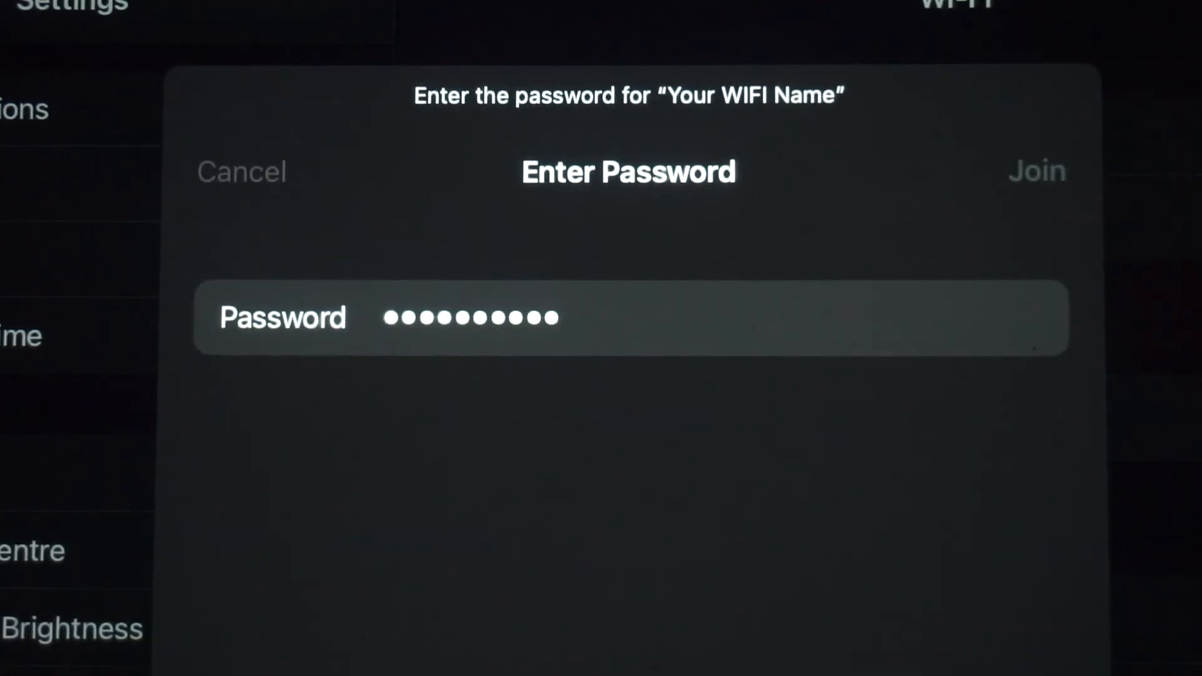
click(1037, 171)
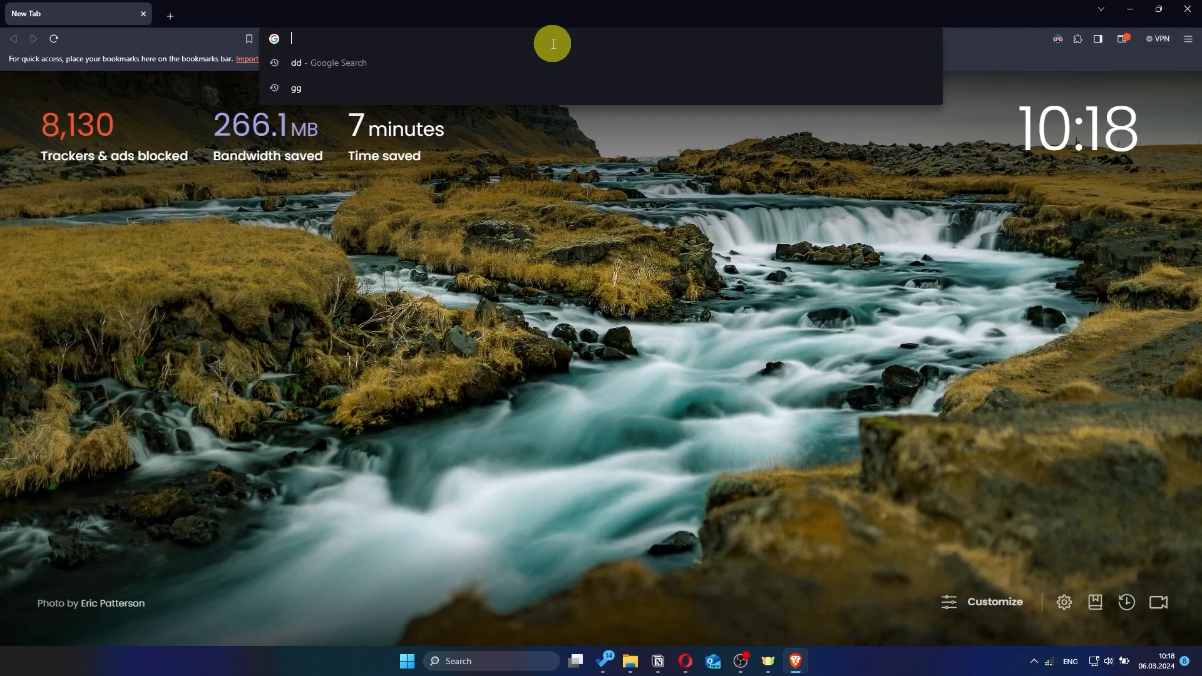
Step: Load asusrouter.com in the address bar to reach the router sign-in page
text(asusrouter.com)
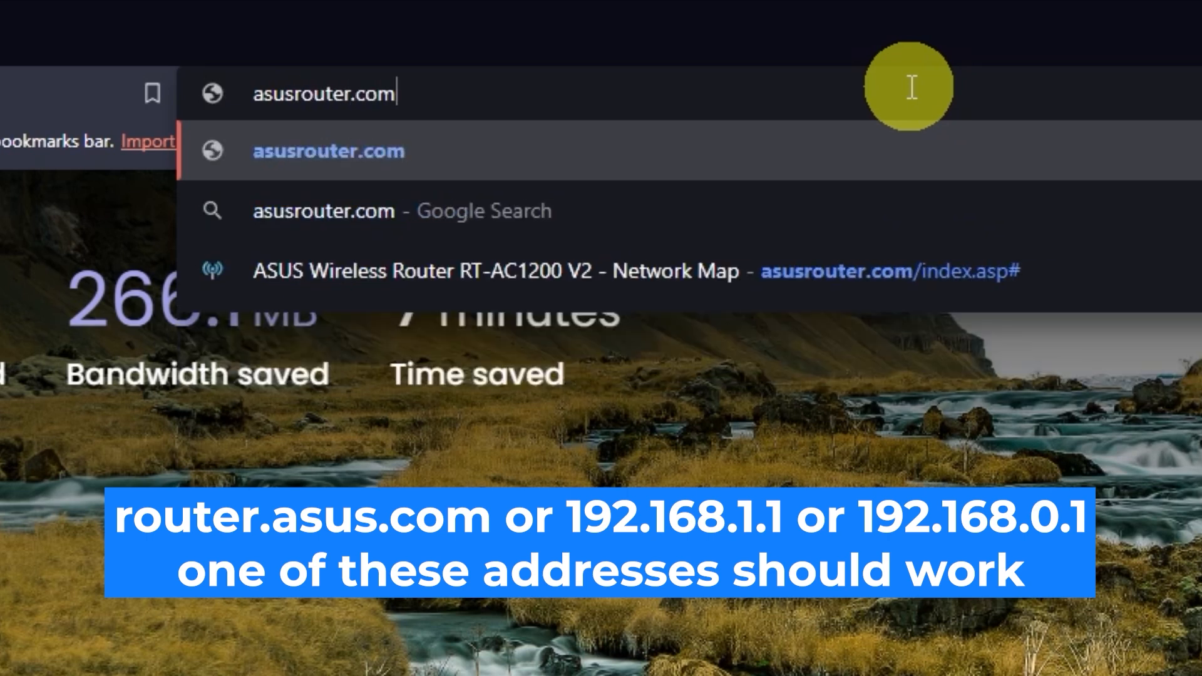
key(Enter)
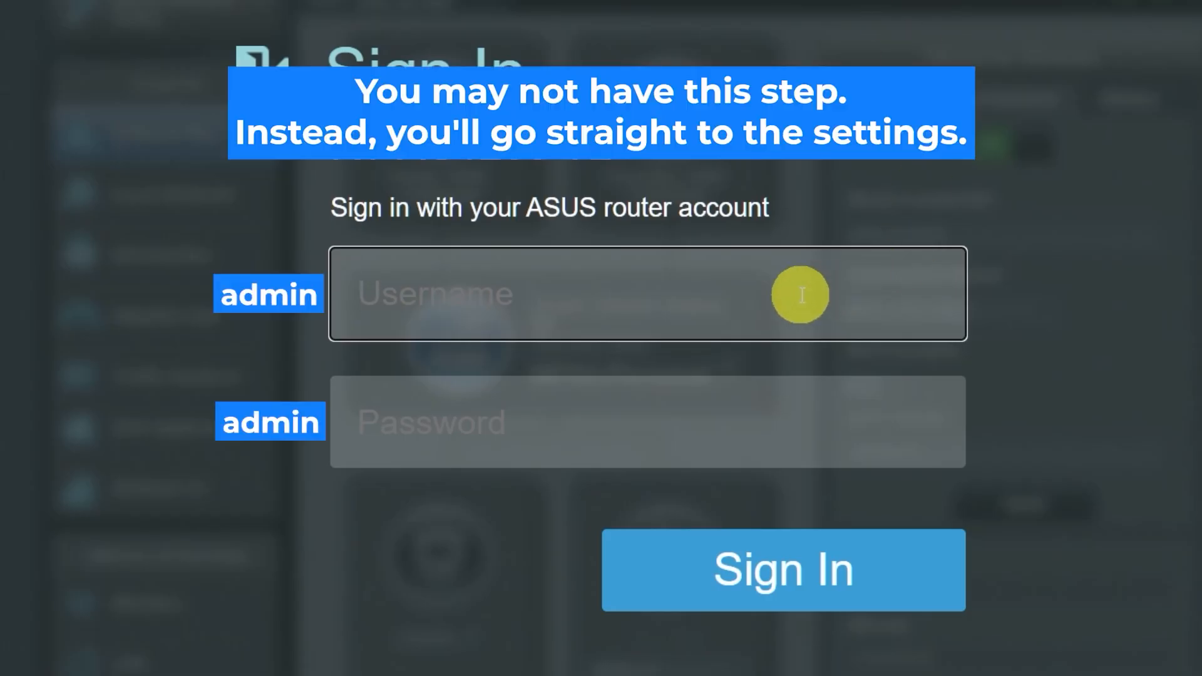
text(adm)
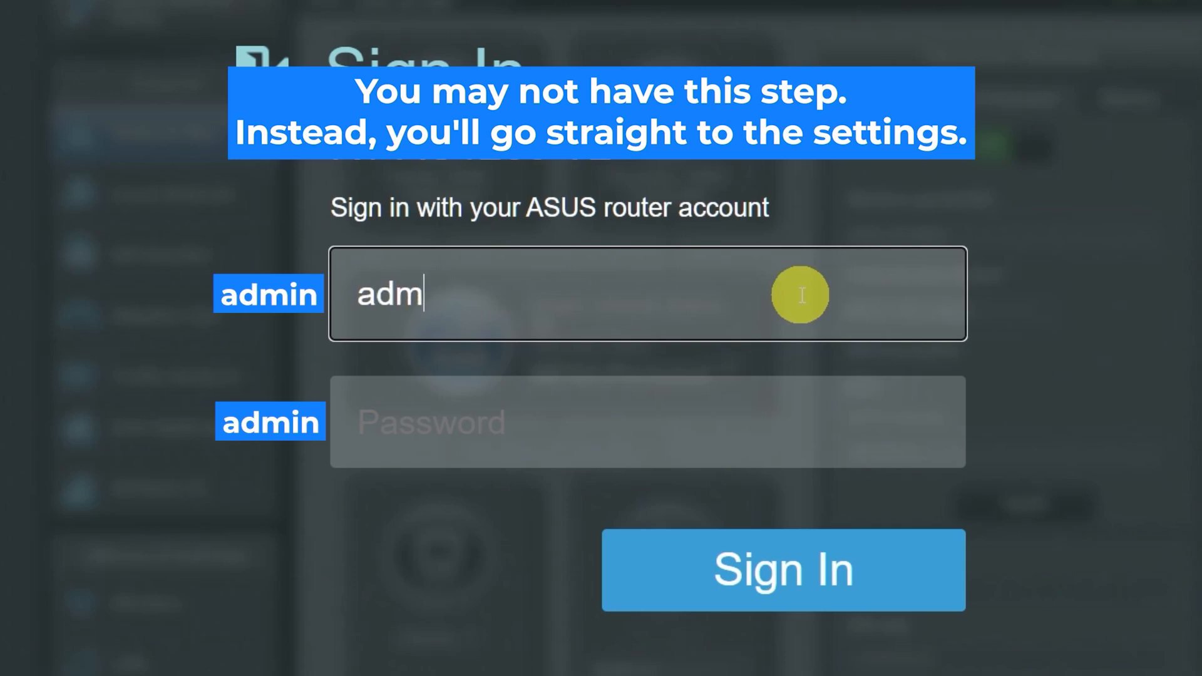
click(646, 422)
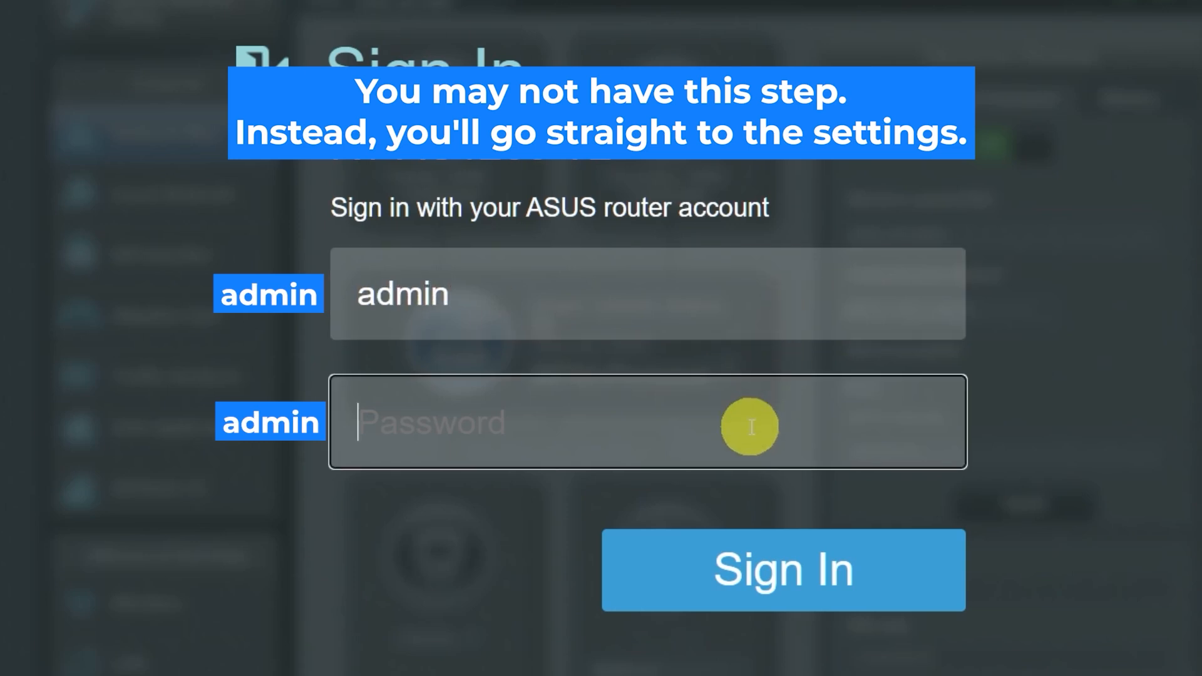
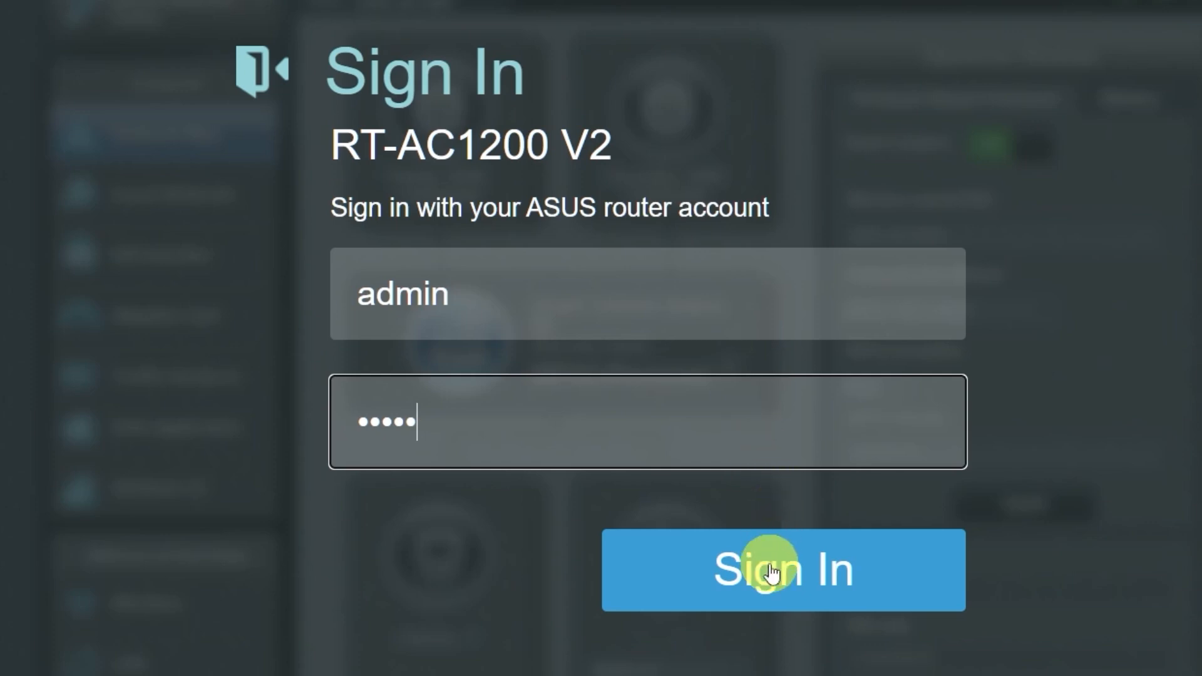
click(782, 569)
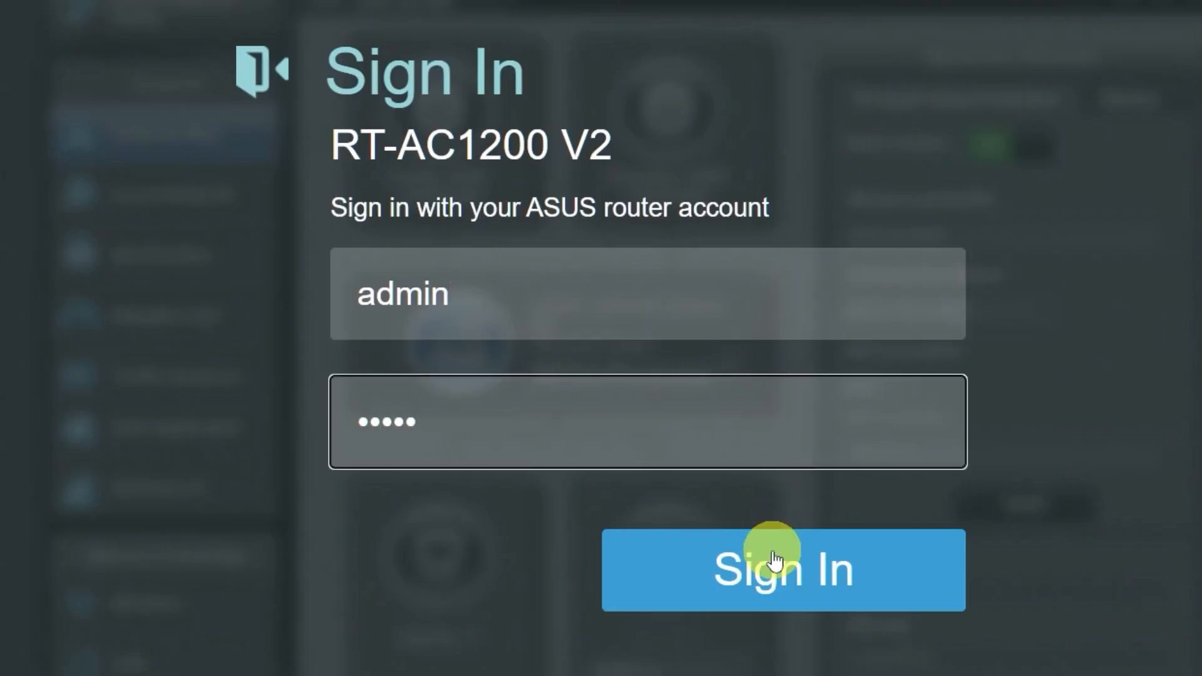
click(782, 570)
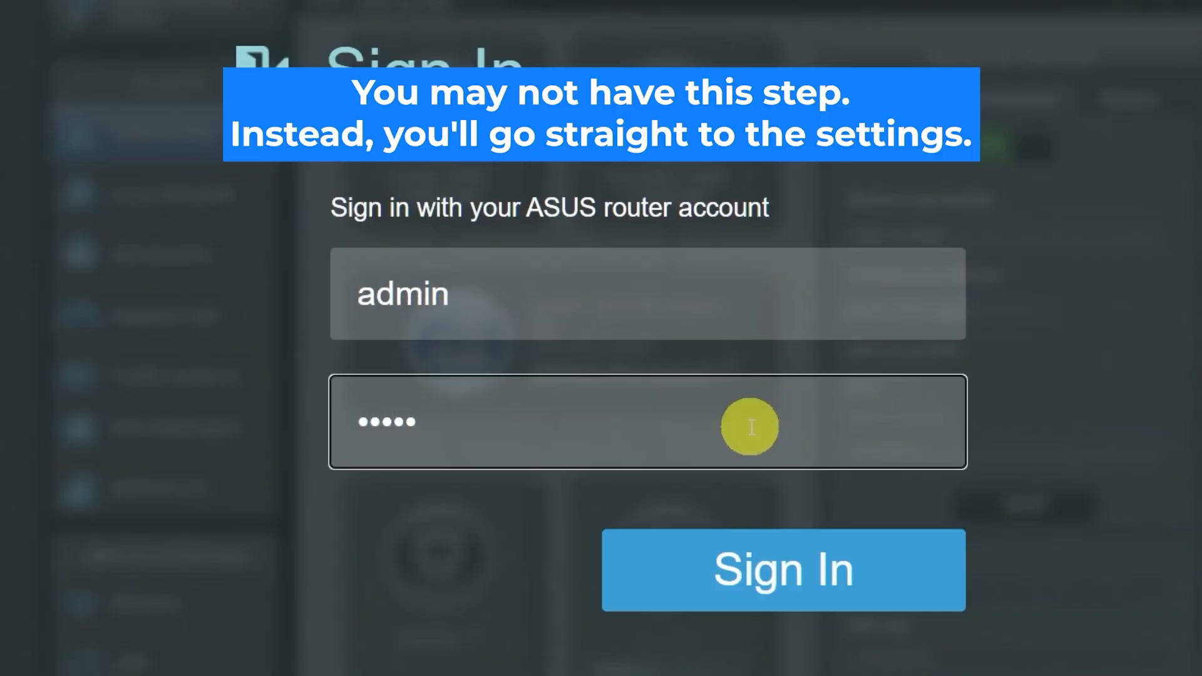
click(782, 570)
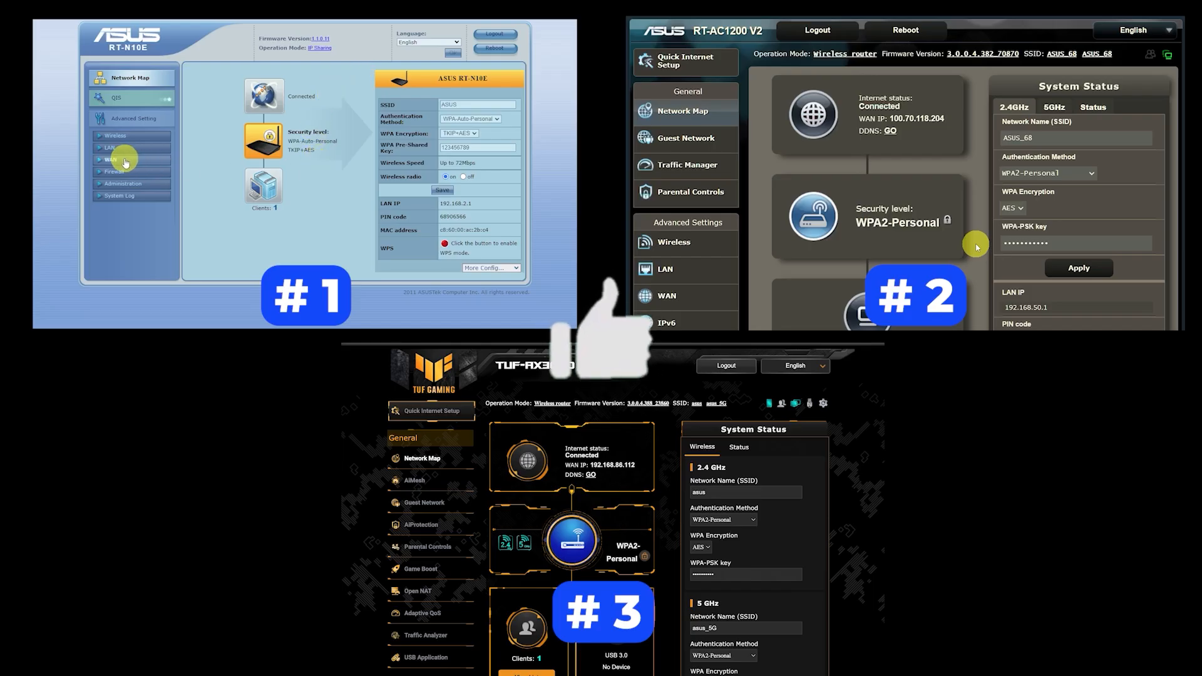
click(110, 159)
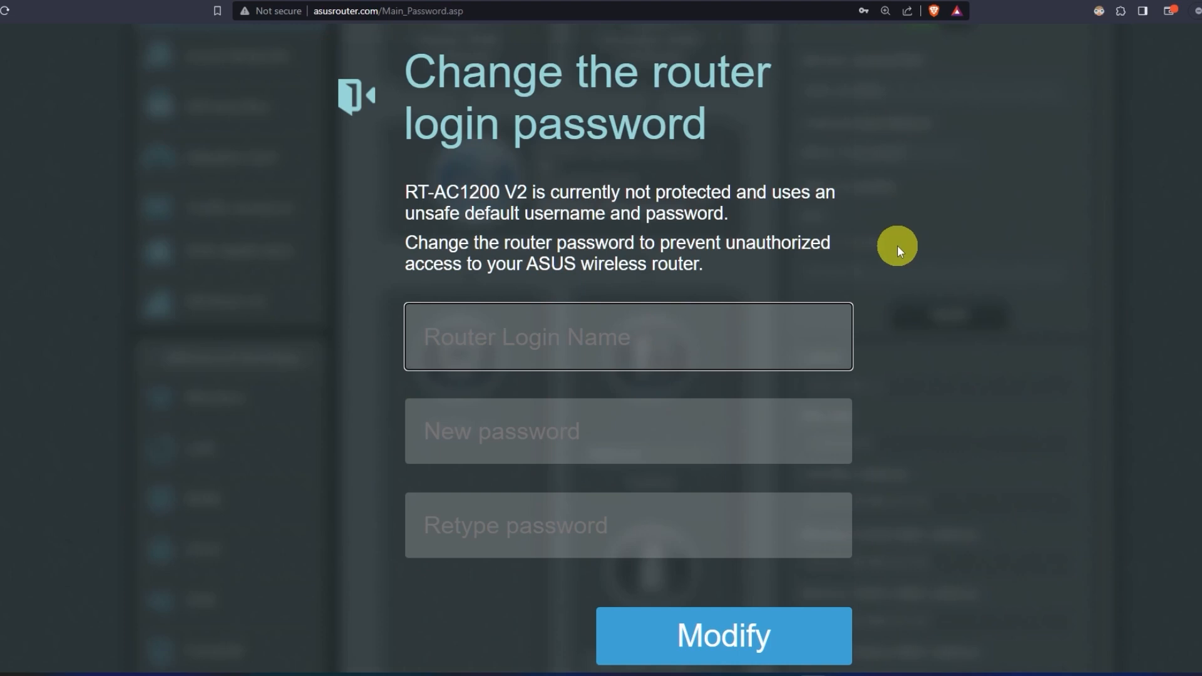
Step: Enter a new router login name starting 'asu' and continue to the password fields
text(asu)
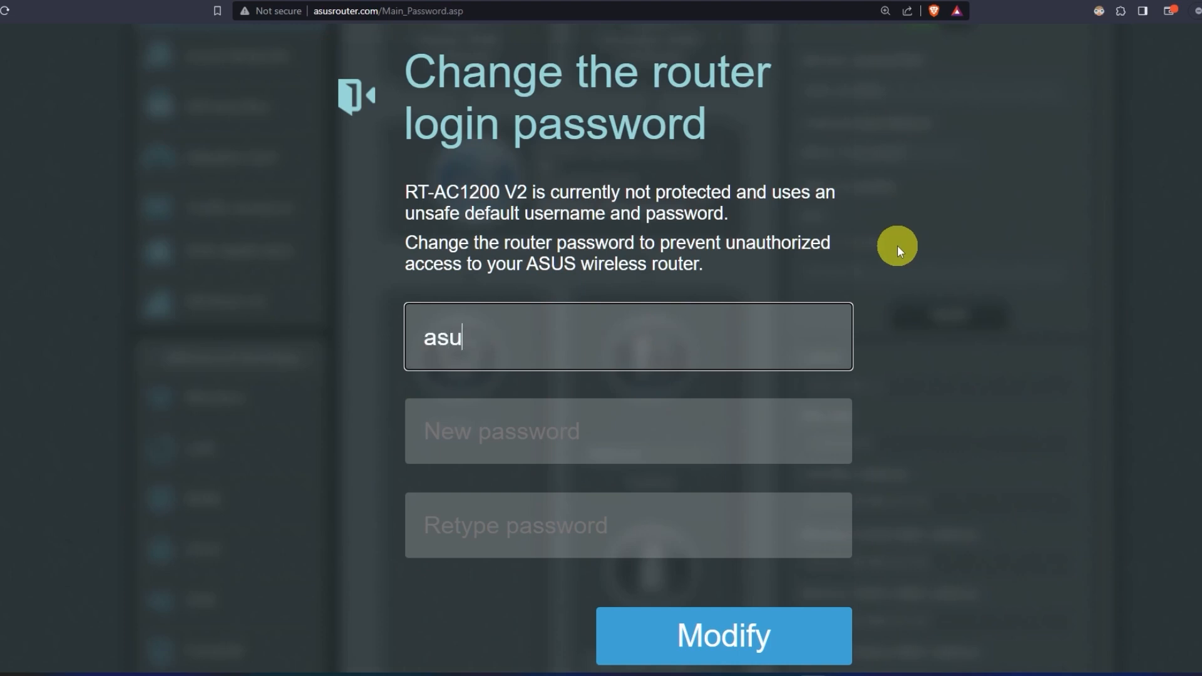
click(627, 429)
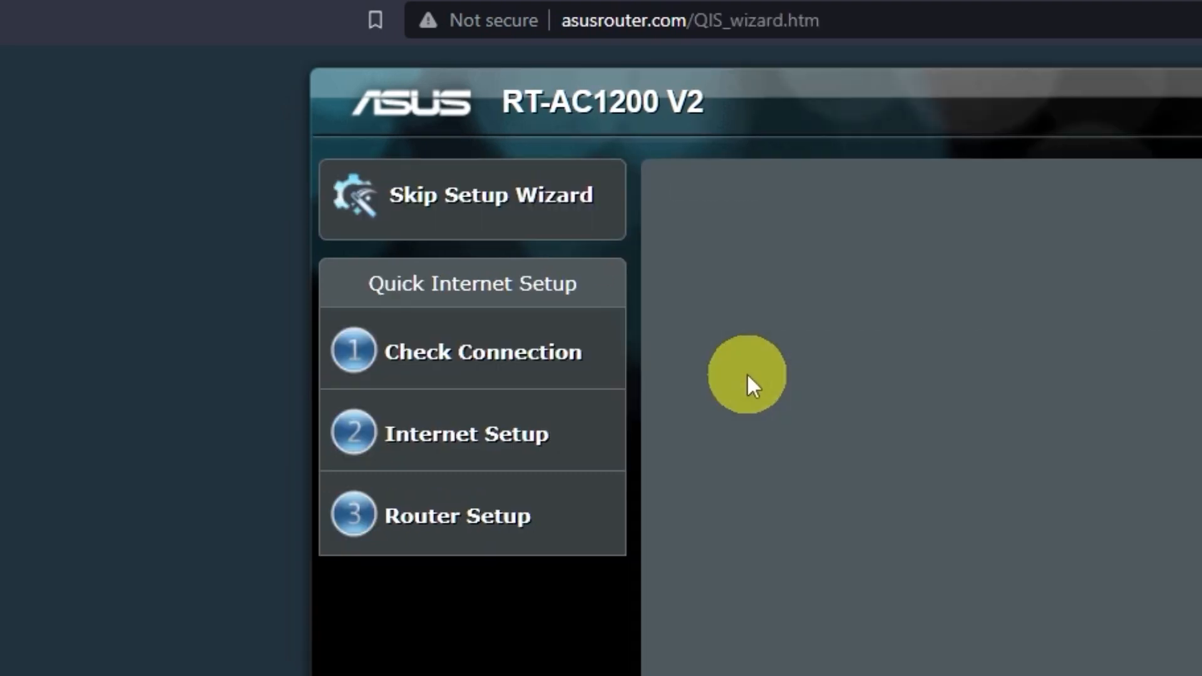
Step: Proceed past the connection check to the wireless security settings
click(482, 350)
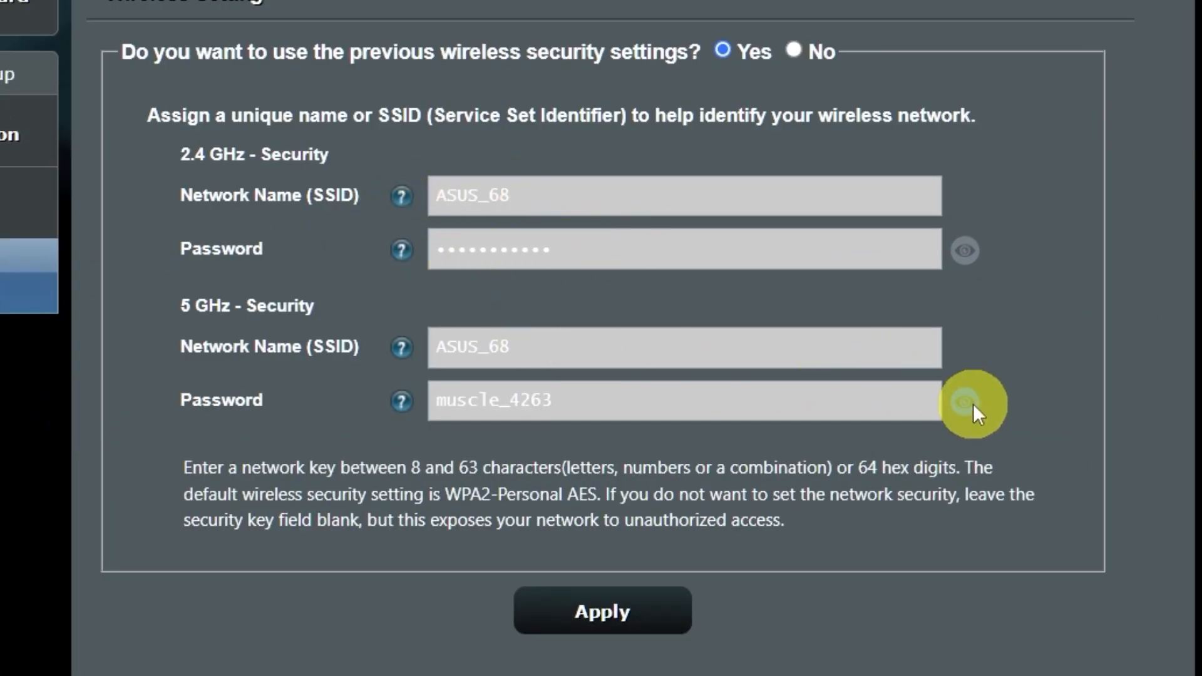
mouse_move(964, 264)
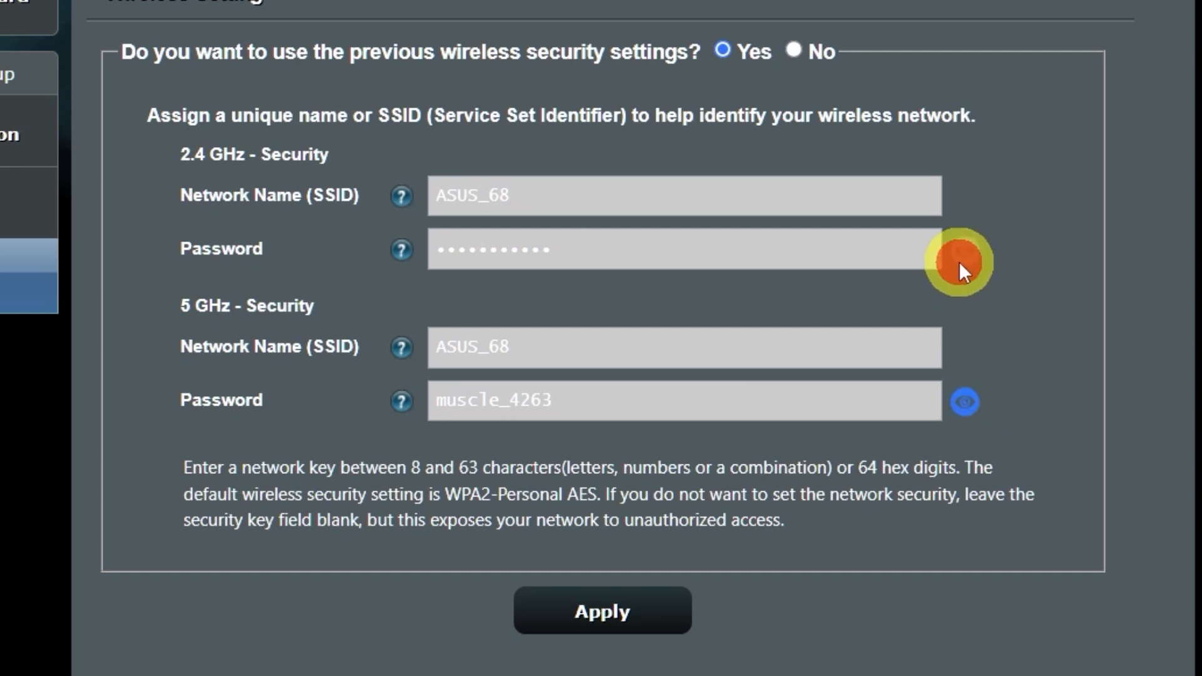
click(964, 250)
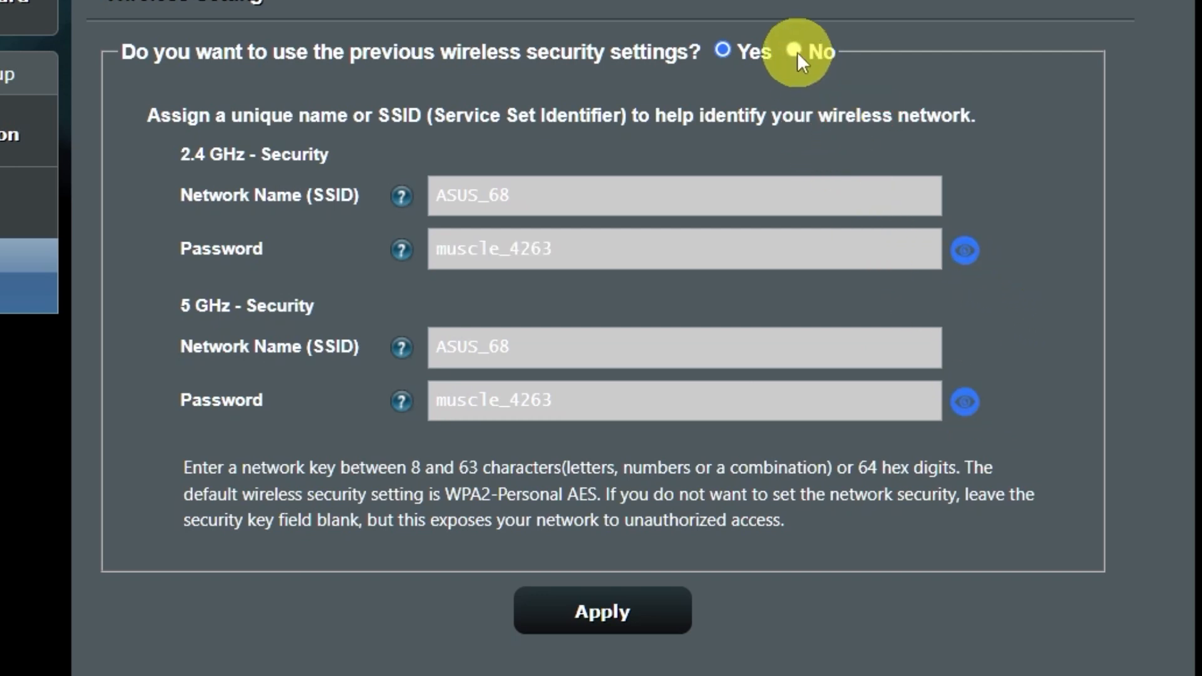
click(790, 53)
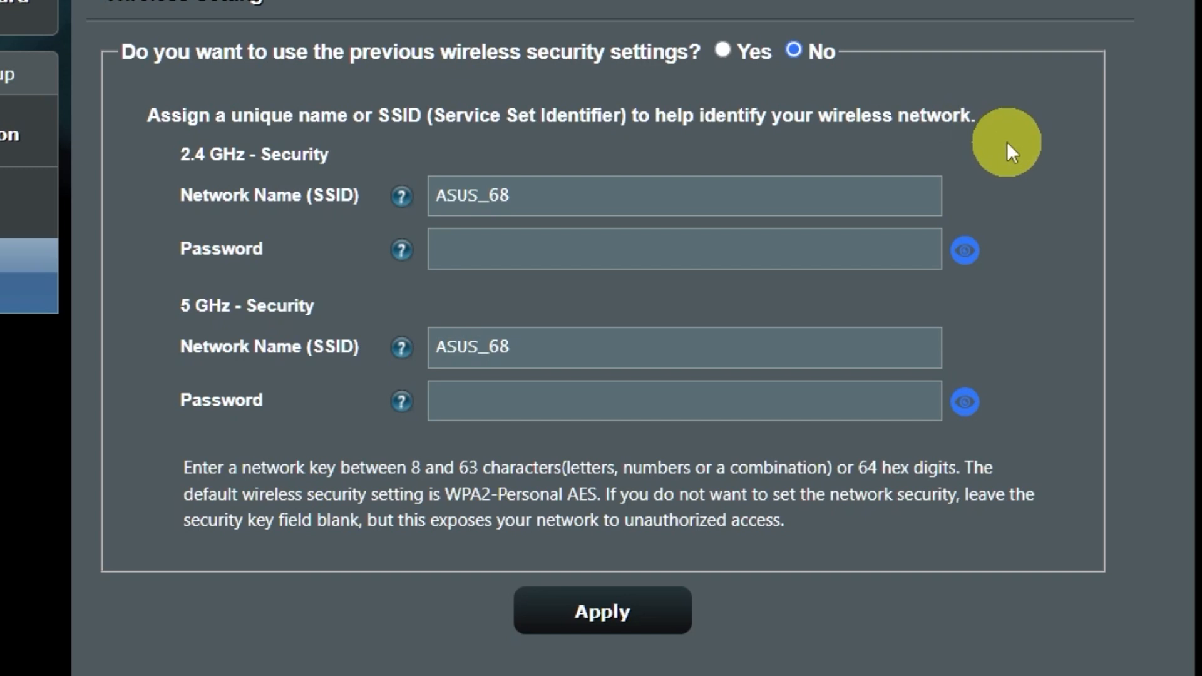
click(682, 251)
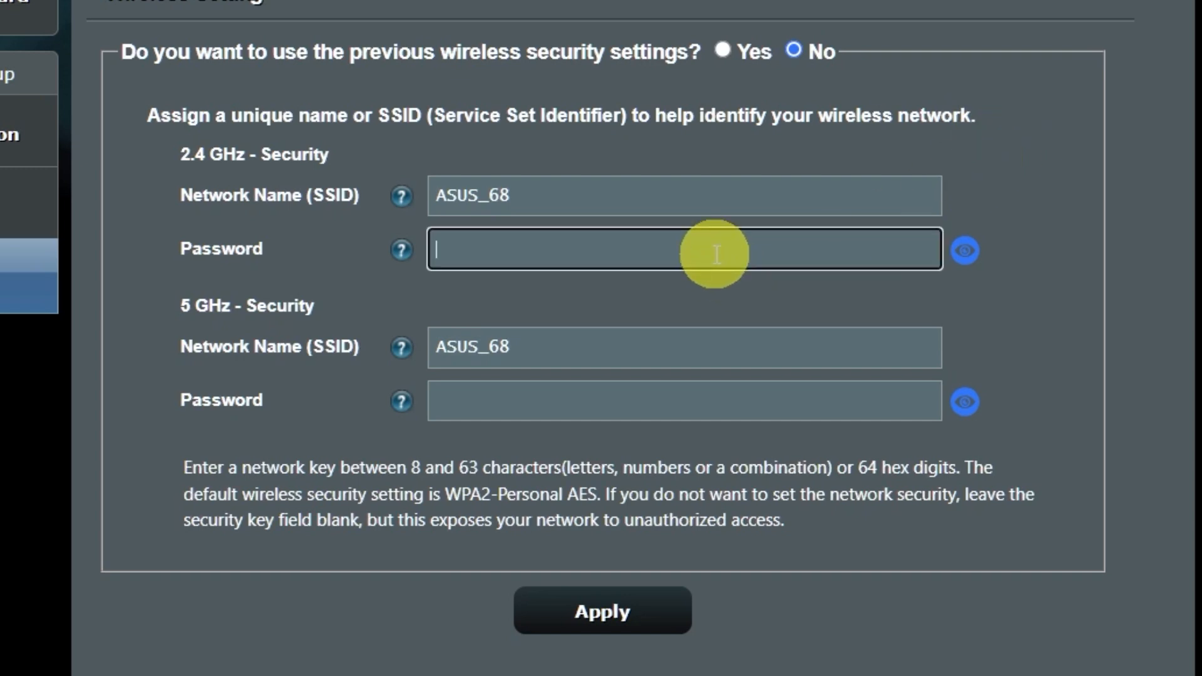
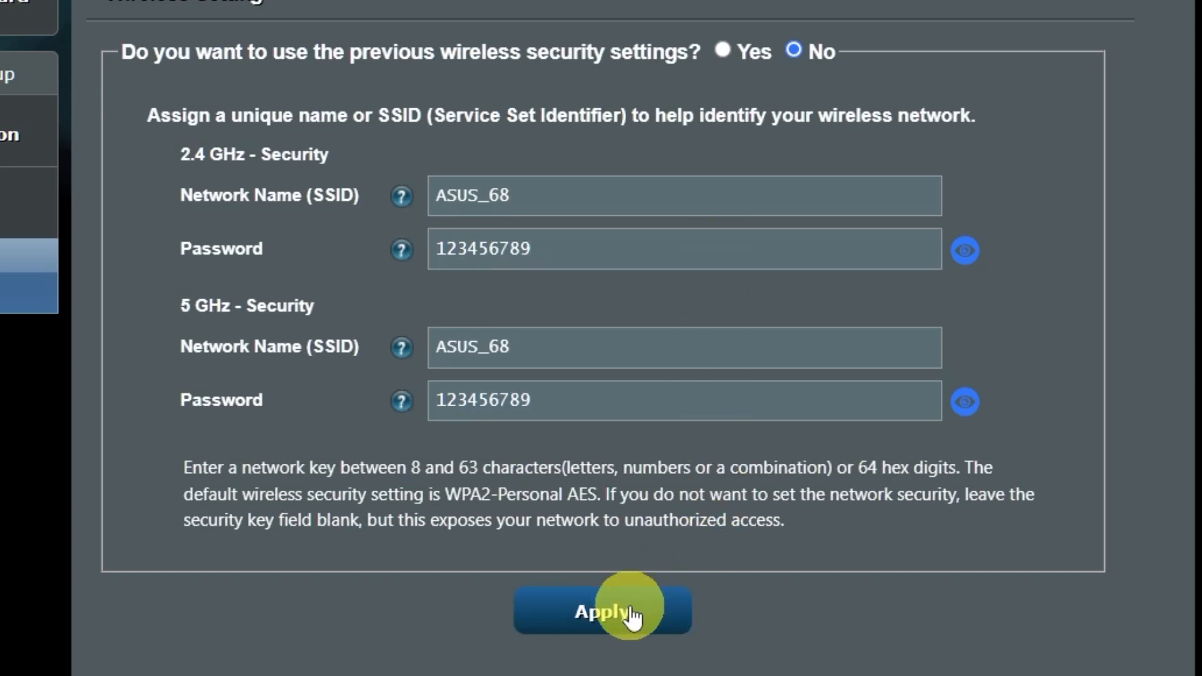
click(602, 610)
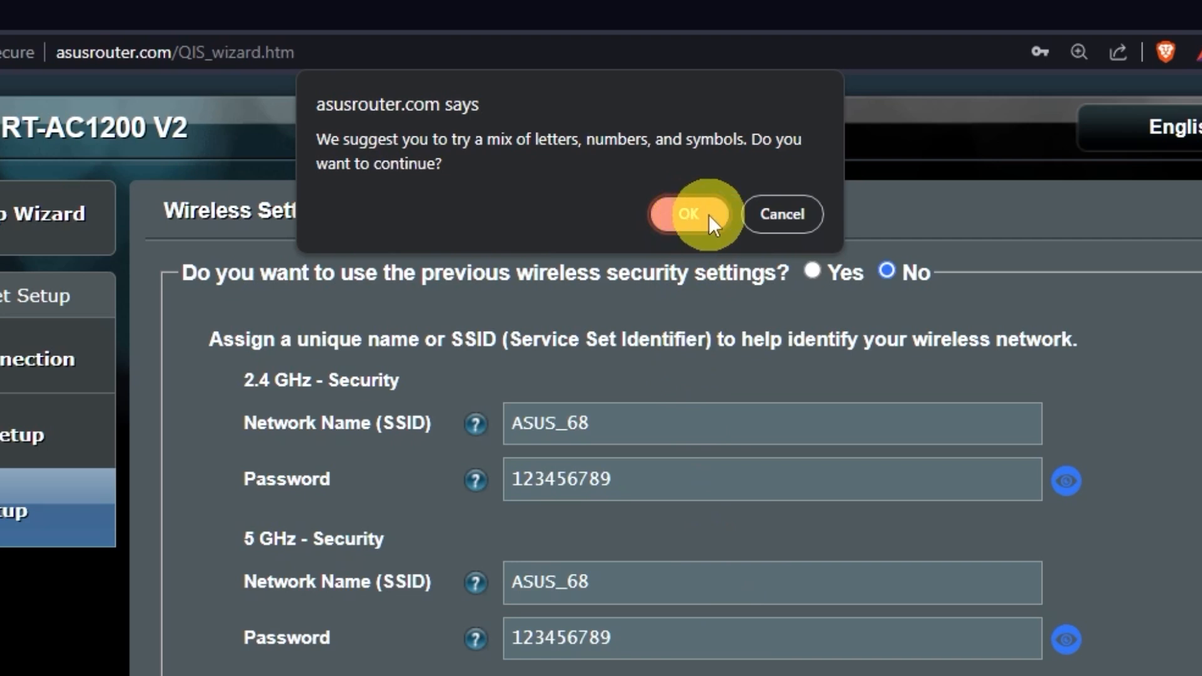
Step: Accept the weak-password warning and complete the wizard from the configuration summary
click(684, 213)
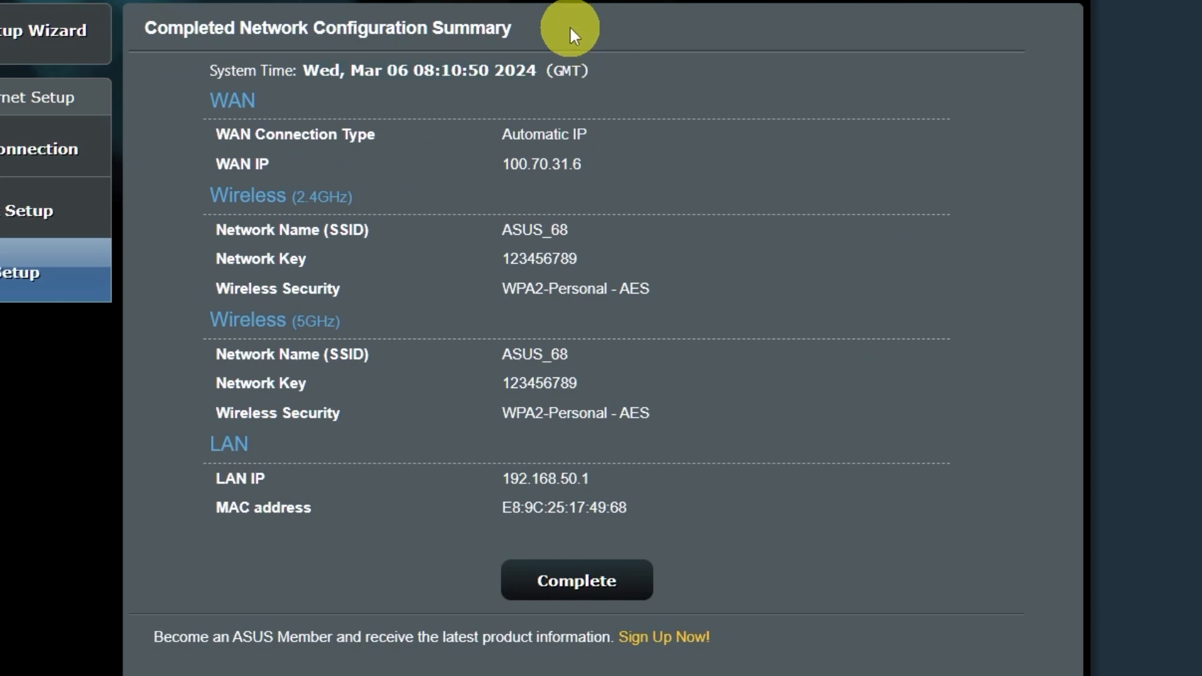
click(576, 579)
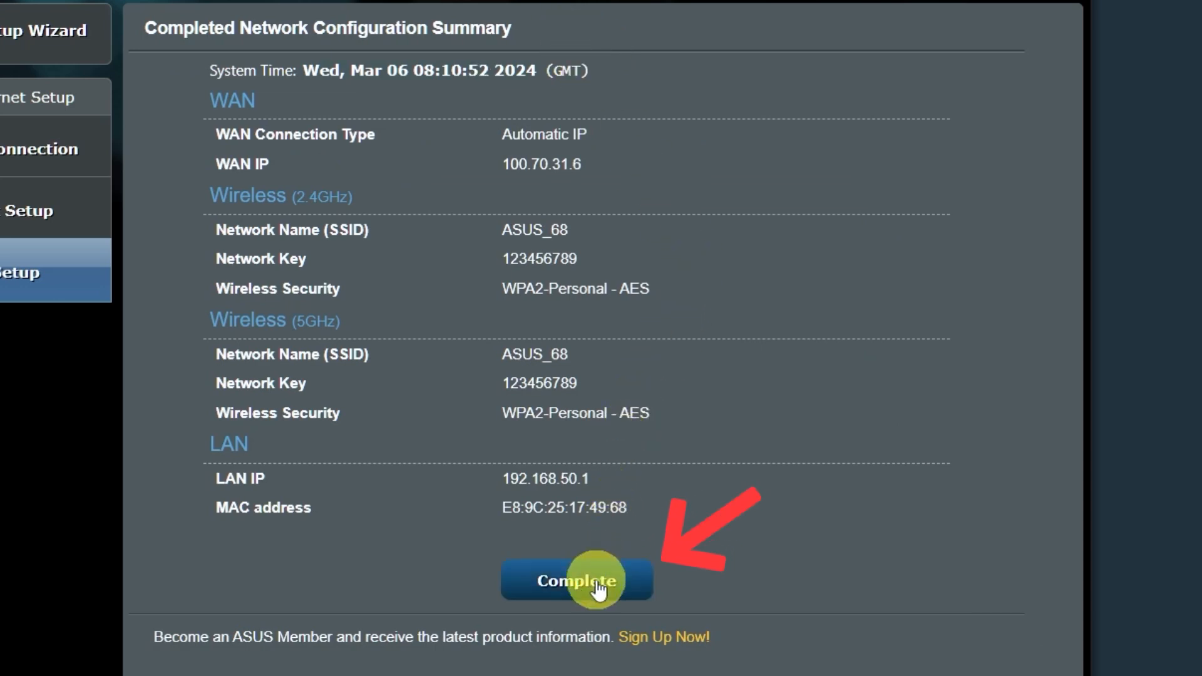
click(576, 580)
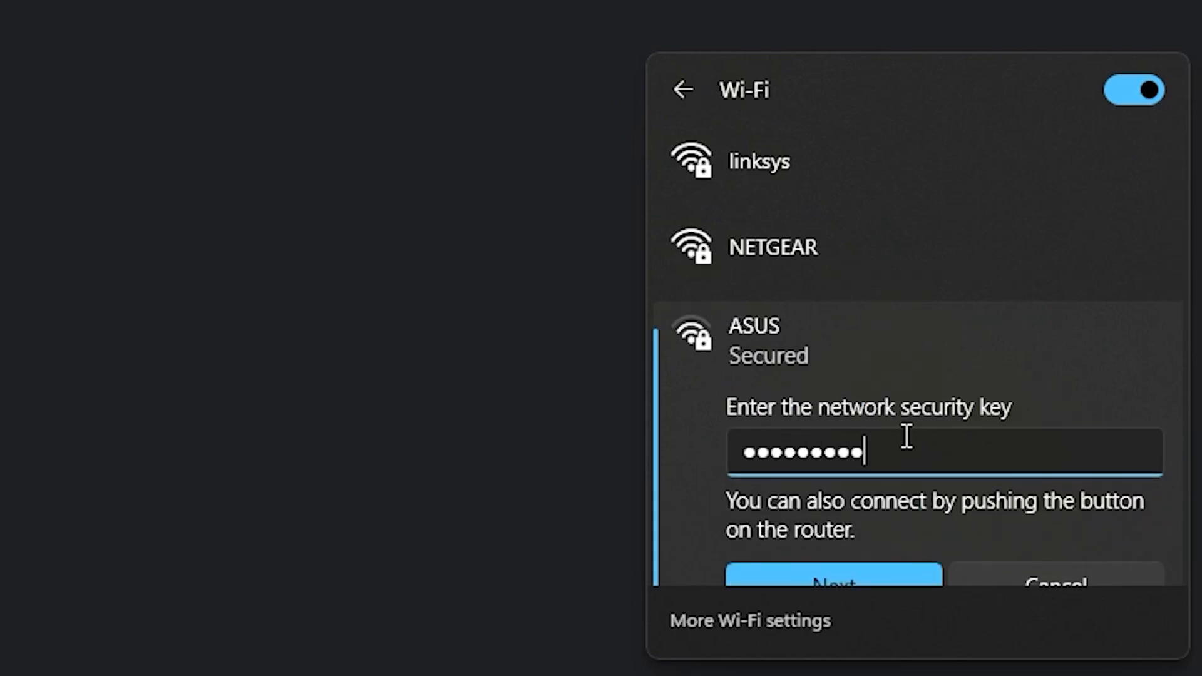
Step: Submit the security key to join the ASUS wireless network from Windows
click(834, 581)
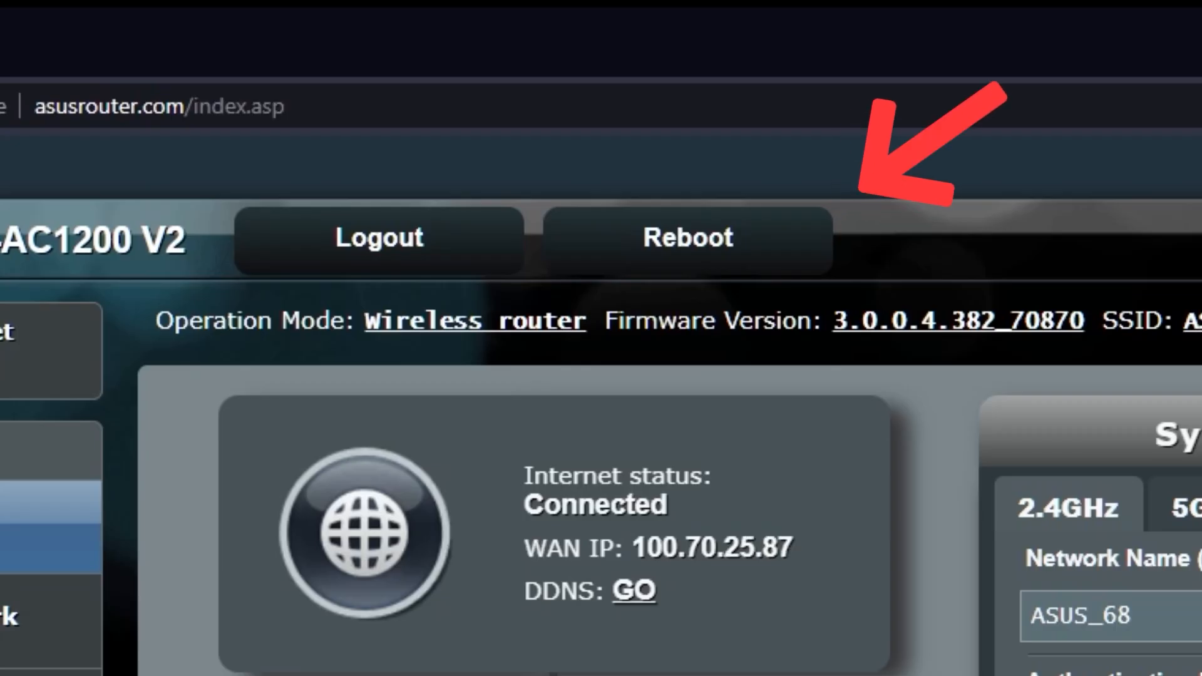
Step: Reboot the router from the top bar and confirm the warning
click(686, 238)
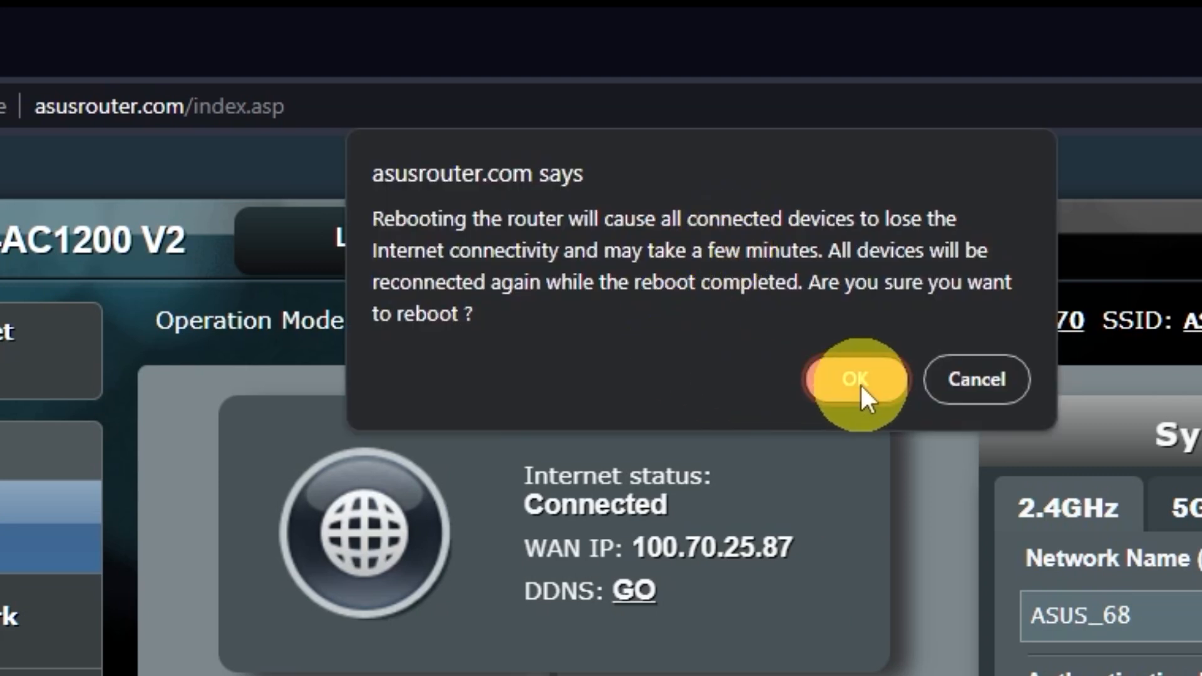
click(852, 380)
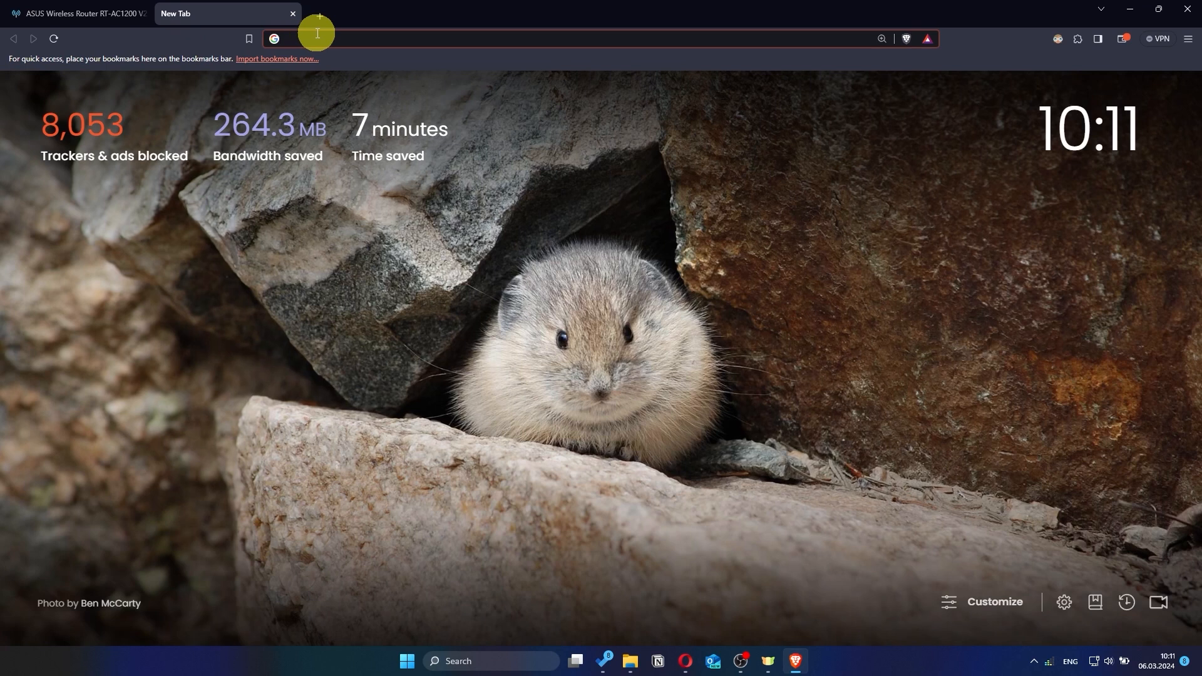
Step: Start typing in a fresh Brave tab to return to the router page
text(gg)
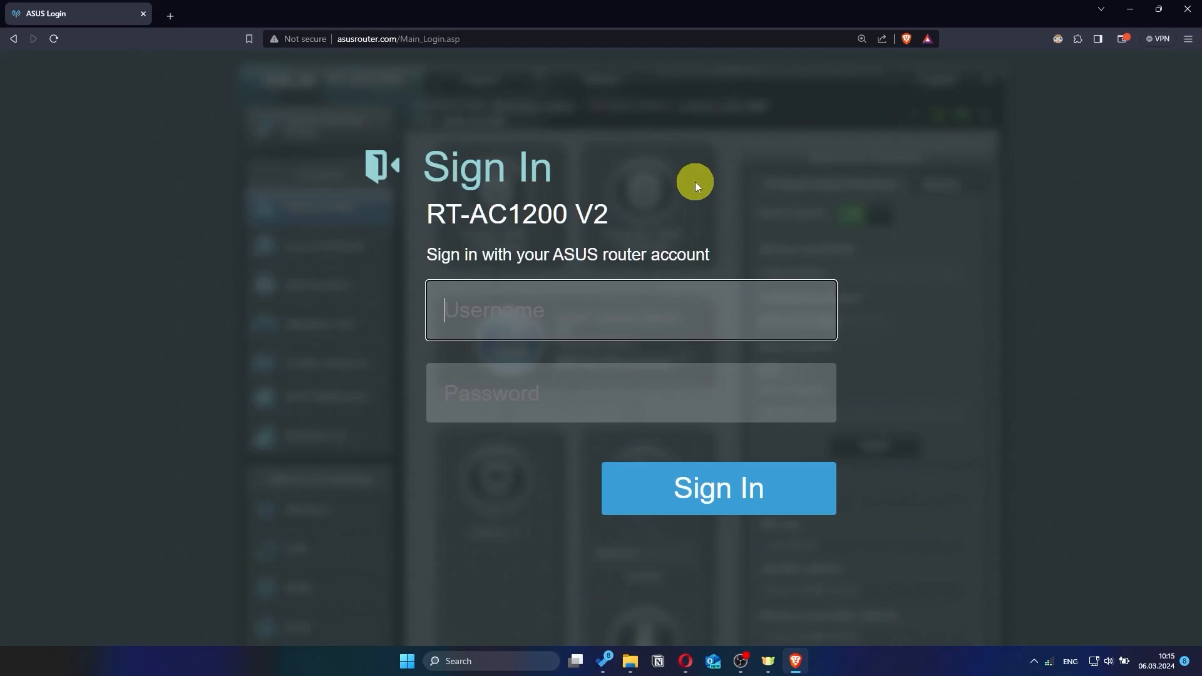
Step: Sign in to the router with username 'asus' and its password
text(asus)
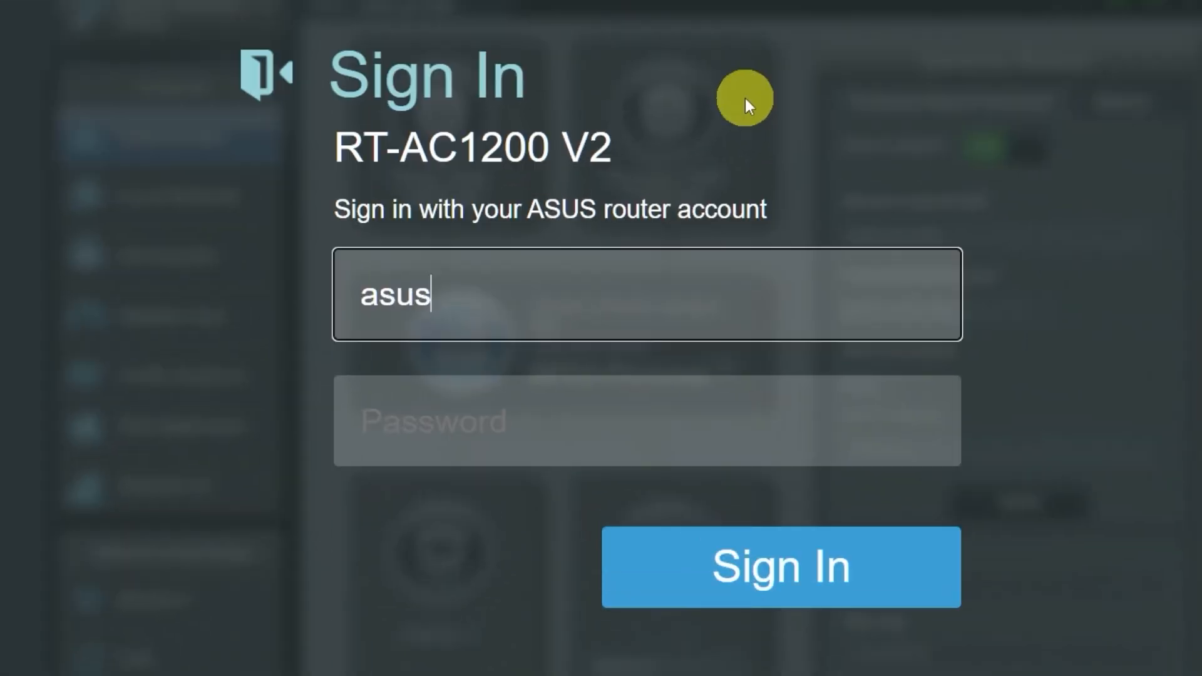
click(643, 421)
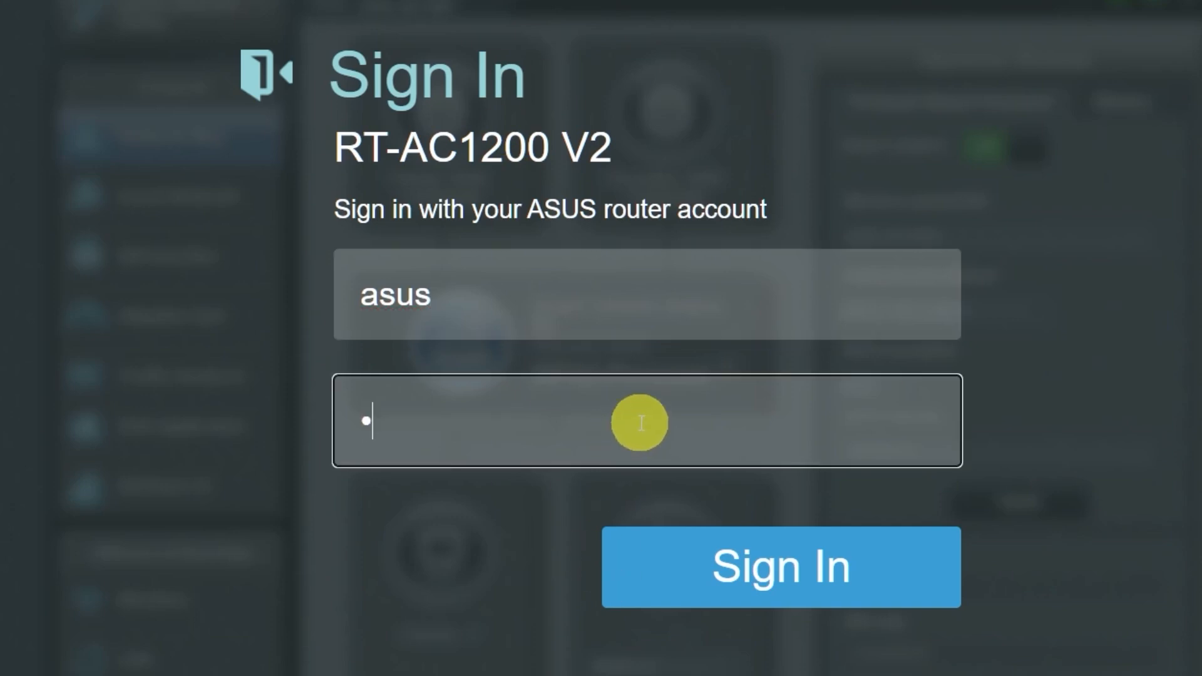
text(password)
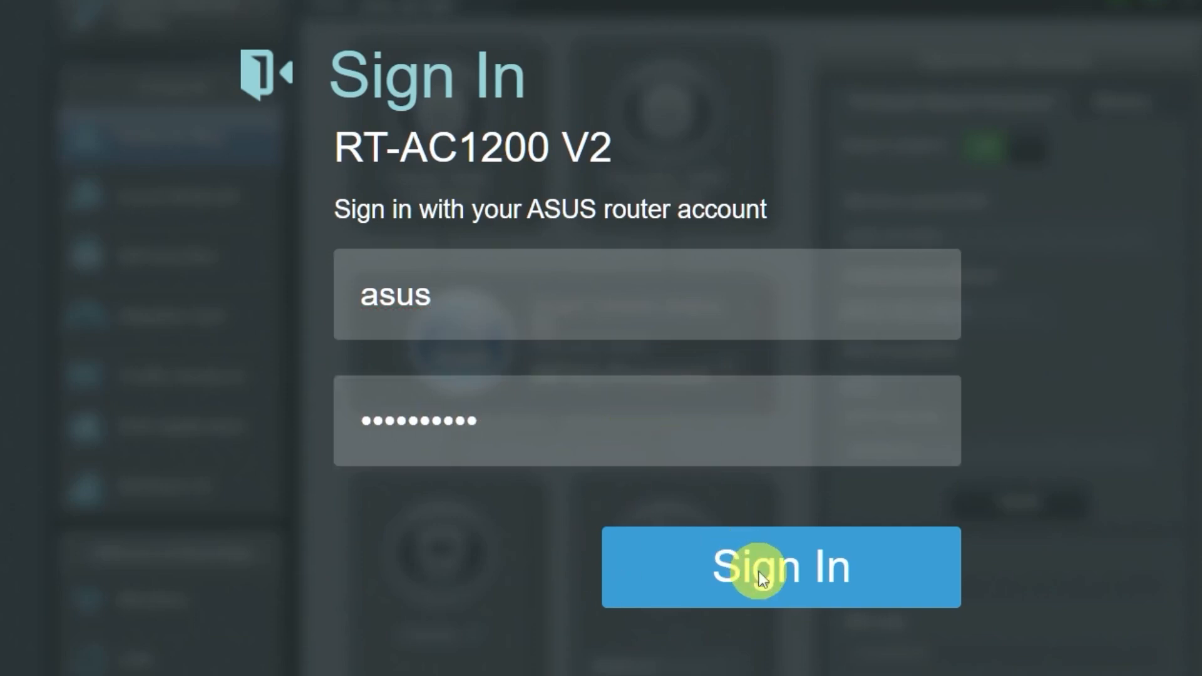
click(780, 567)
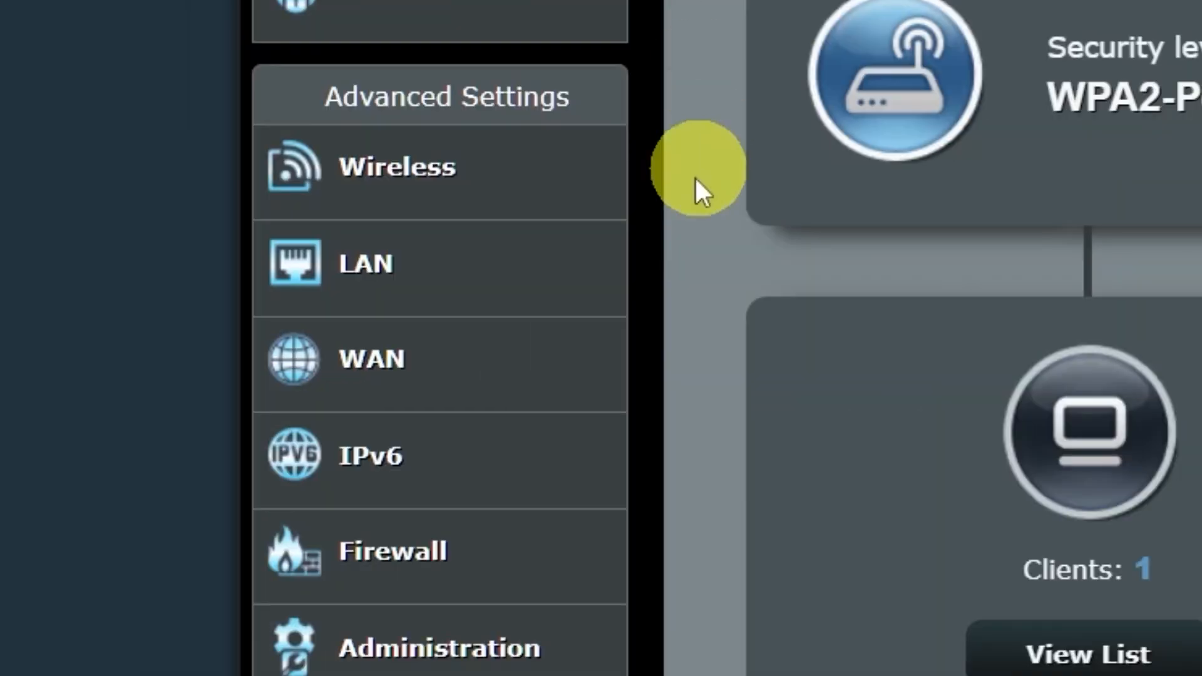
Step: Go to WAN settings and select the MAC Address field under Special Requirement from ISP
click(371, 359)
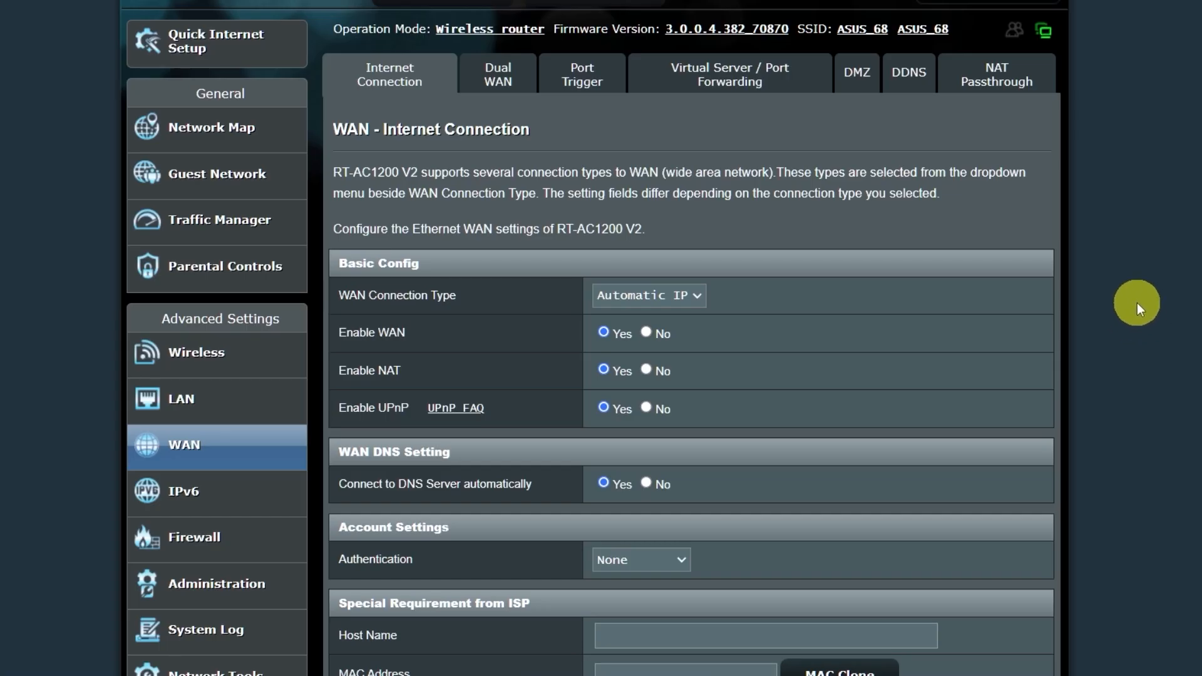
scroll(down, 3)
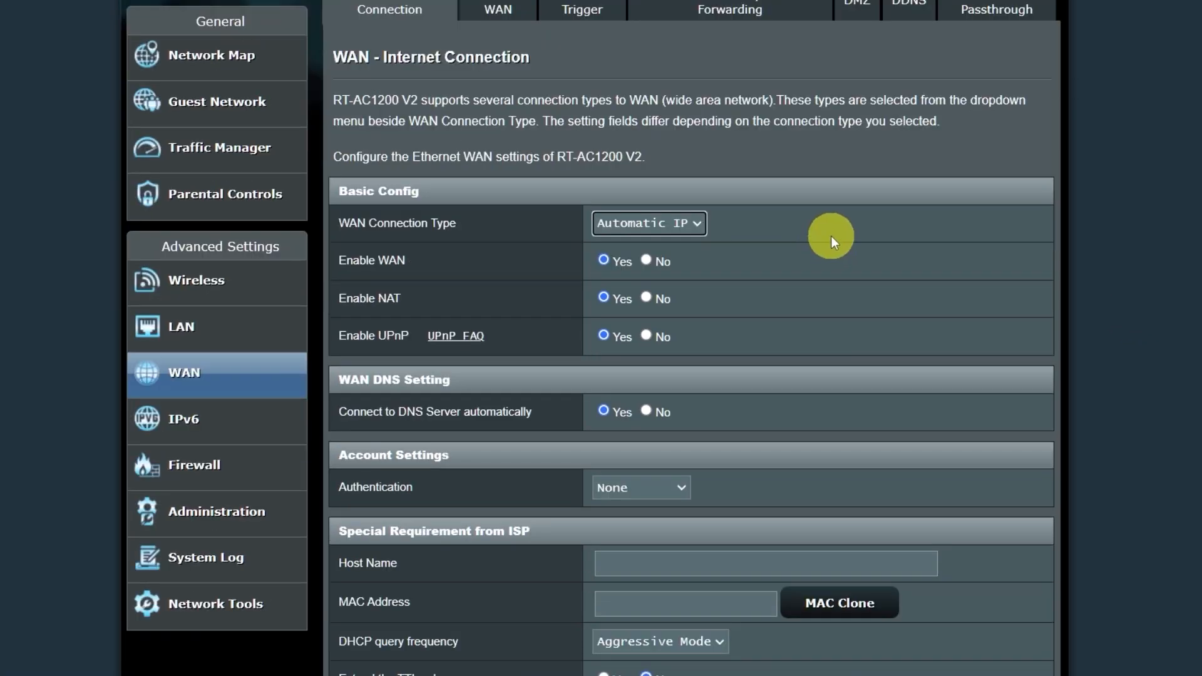
scroll(down, 3)
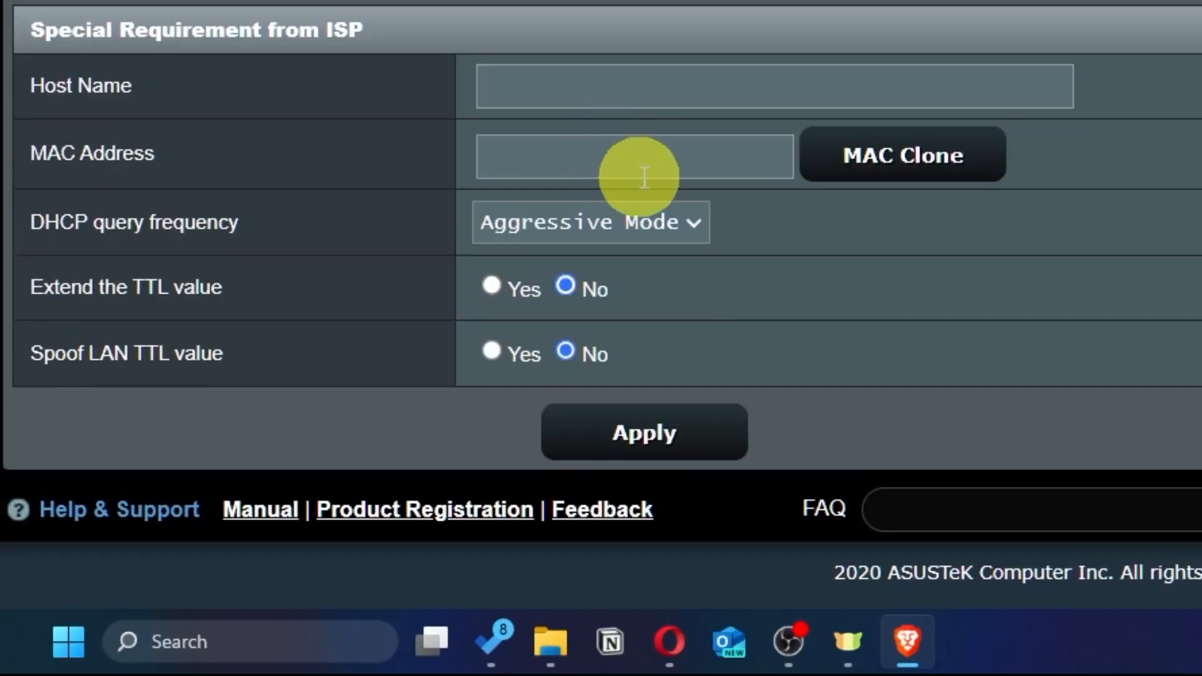
click(901, 154)
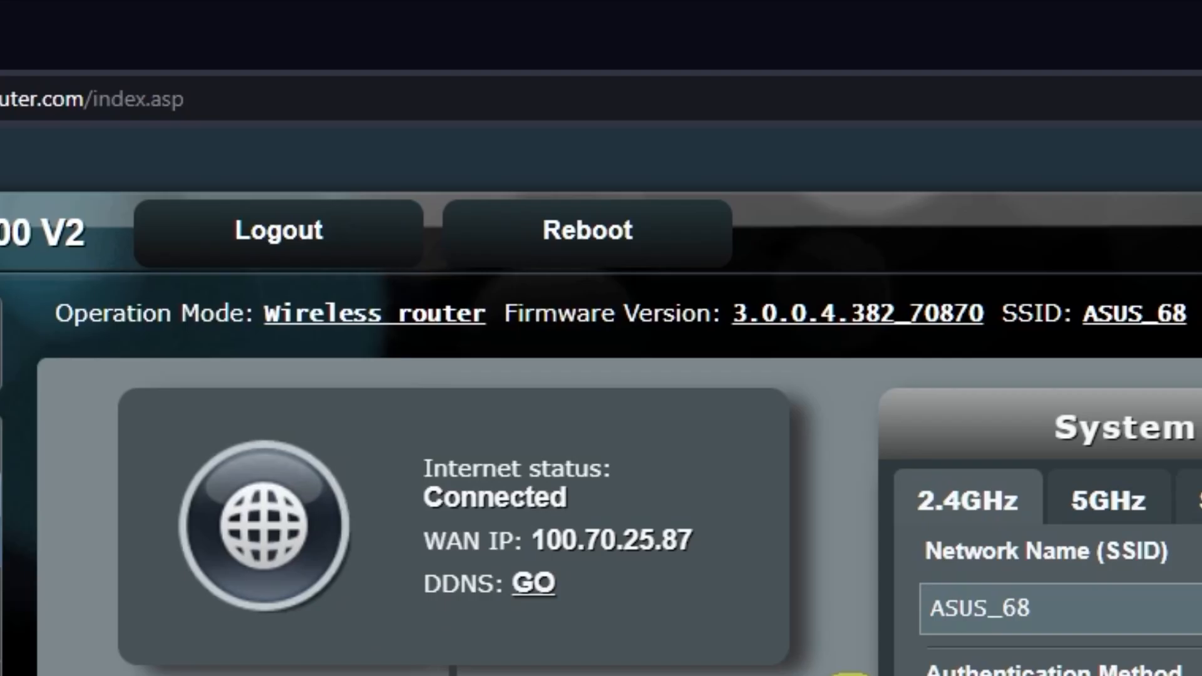
Step: Reboot the router from Network Map and confirm, waiting while settings apply
click(586, 232)
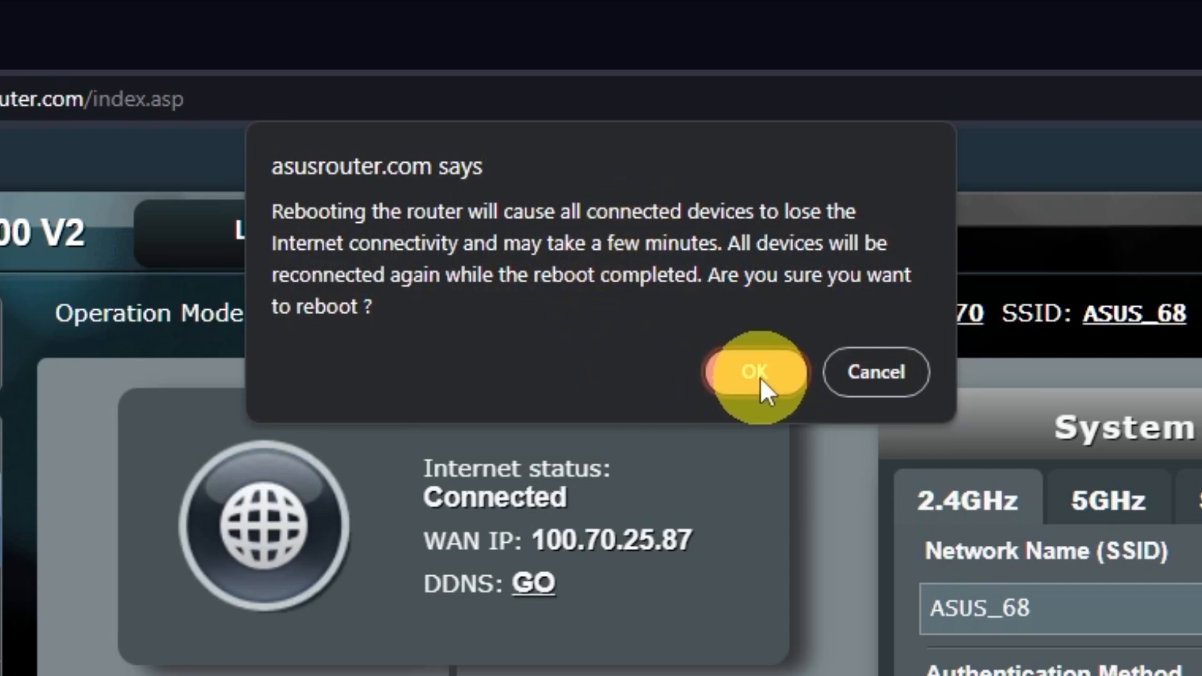
click(754, 372)
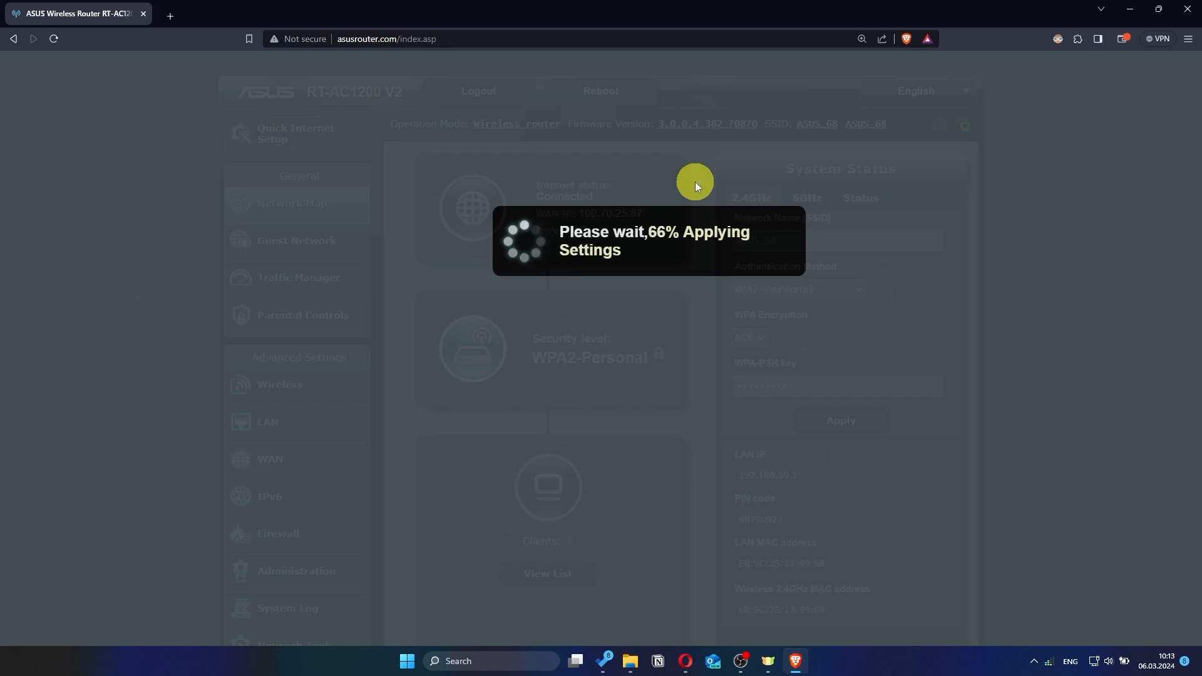
text(gg)
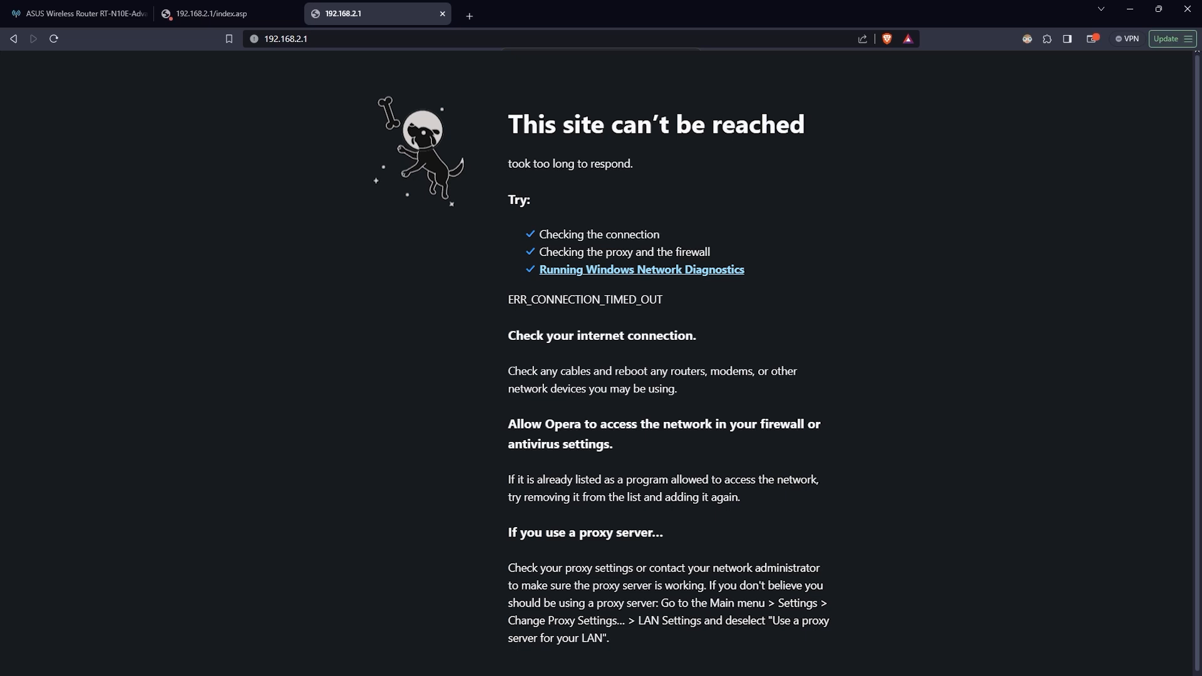
Step: Switch to the ASUS Wireless Router tab showing Internet connected with a WAN IP
click(77, 13)
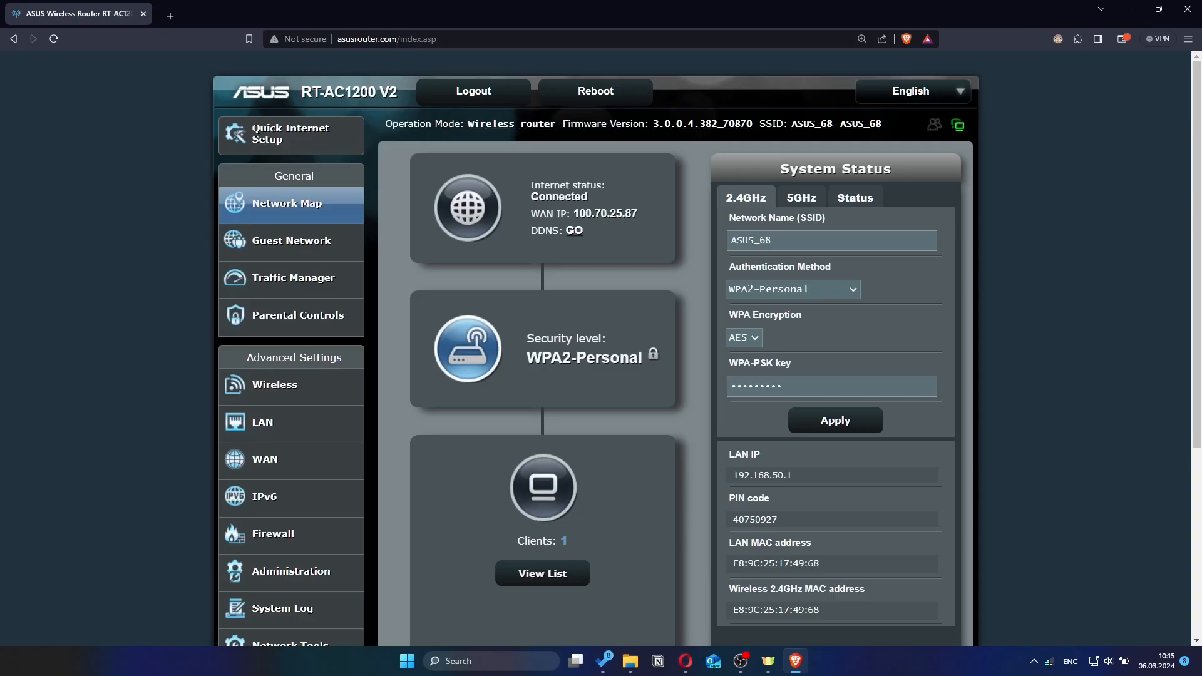